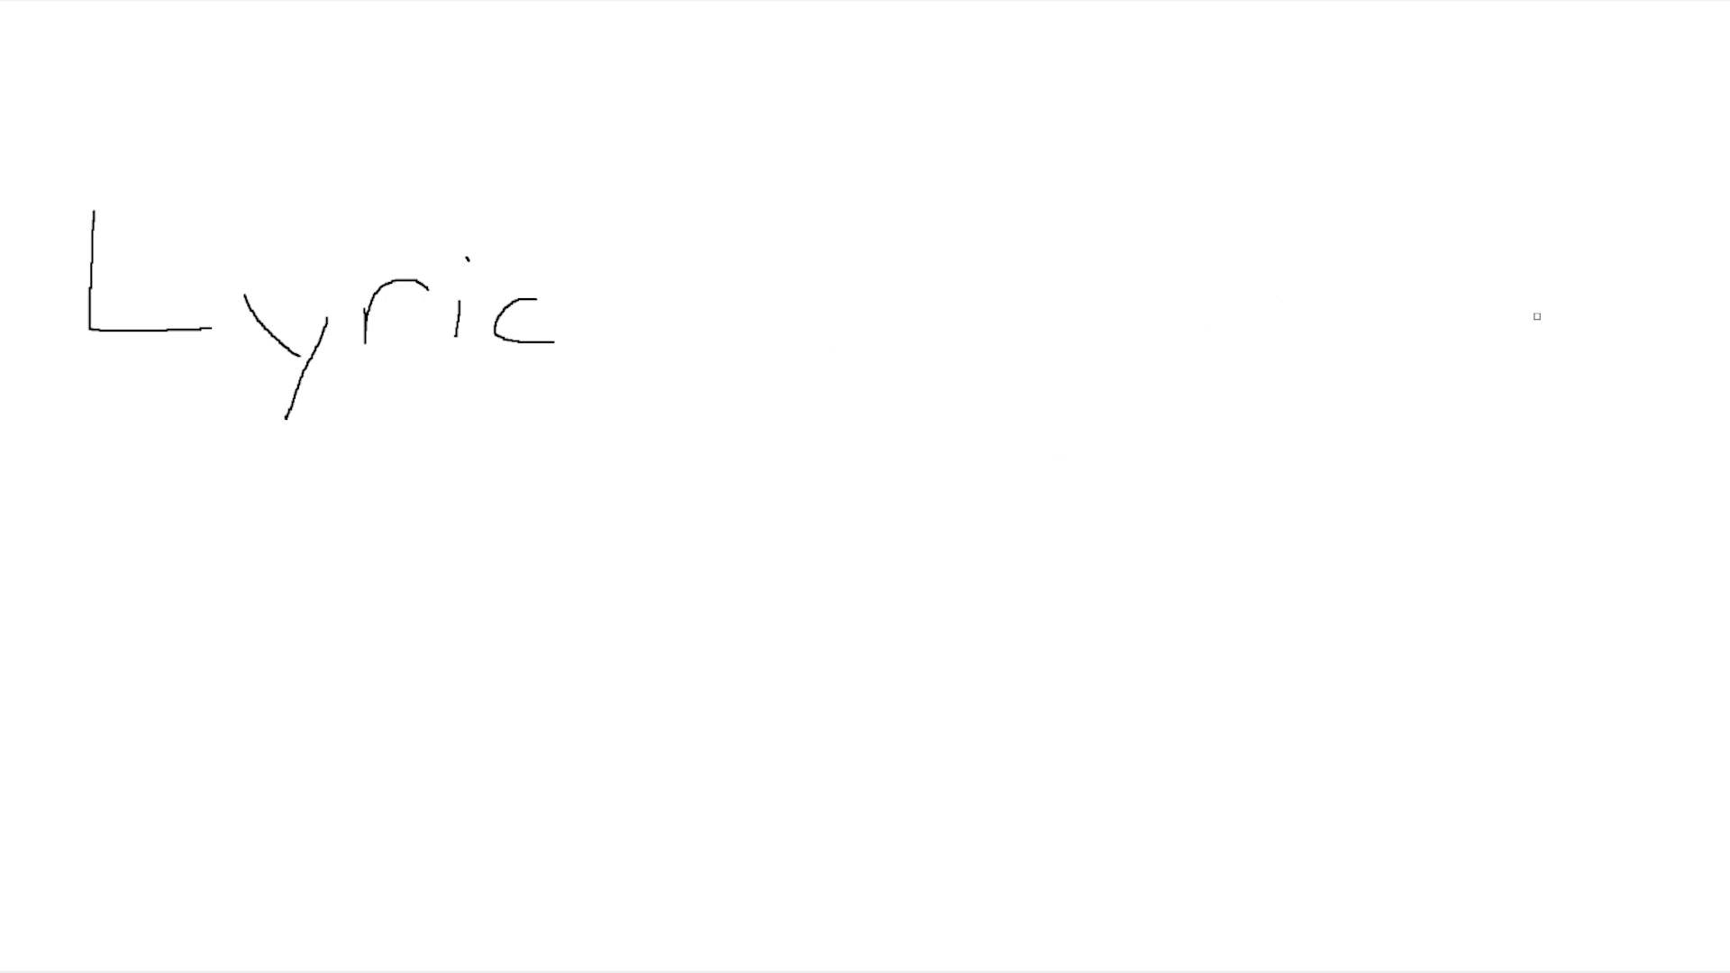
Step: Freehand-draw an eighth note with the pen, below and right of 'Lyric'
{"action": "left_click_drag", "start_coordinate": [1060, 463], "coordinate": [1009, 568]}
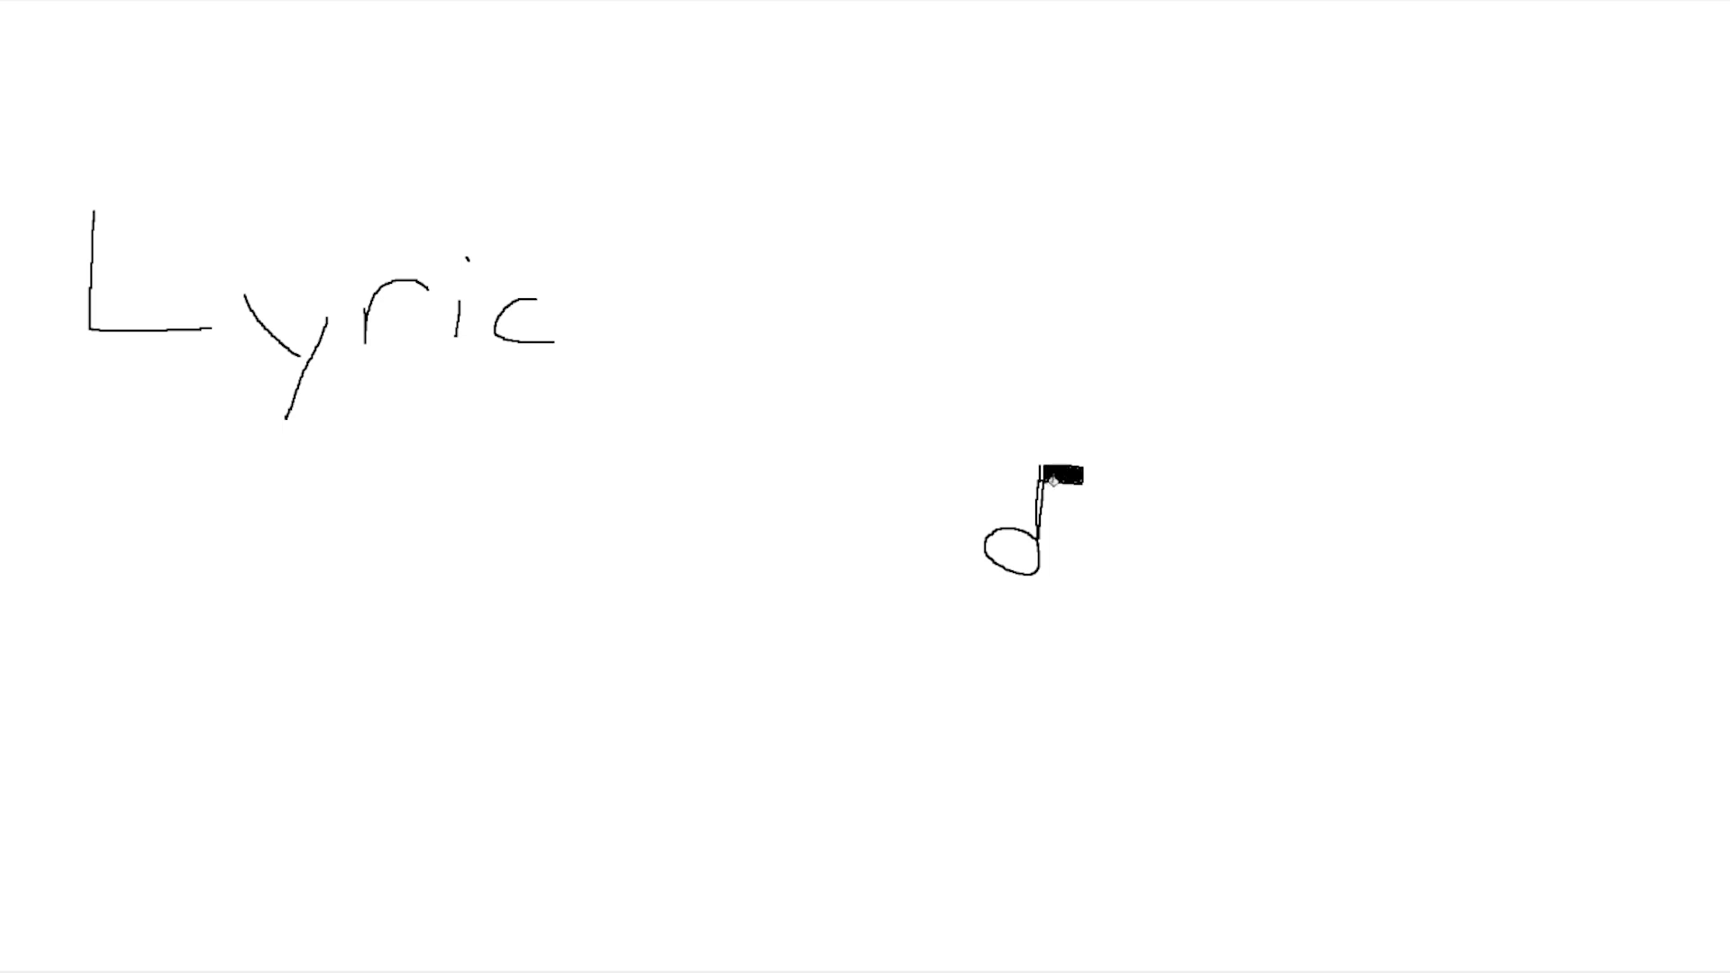